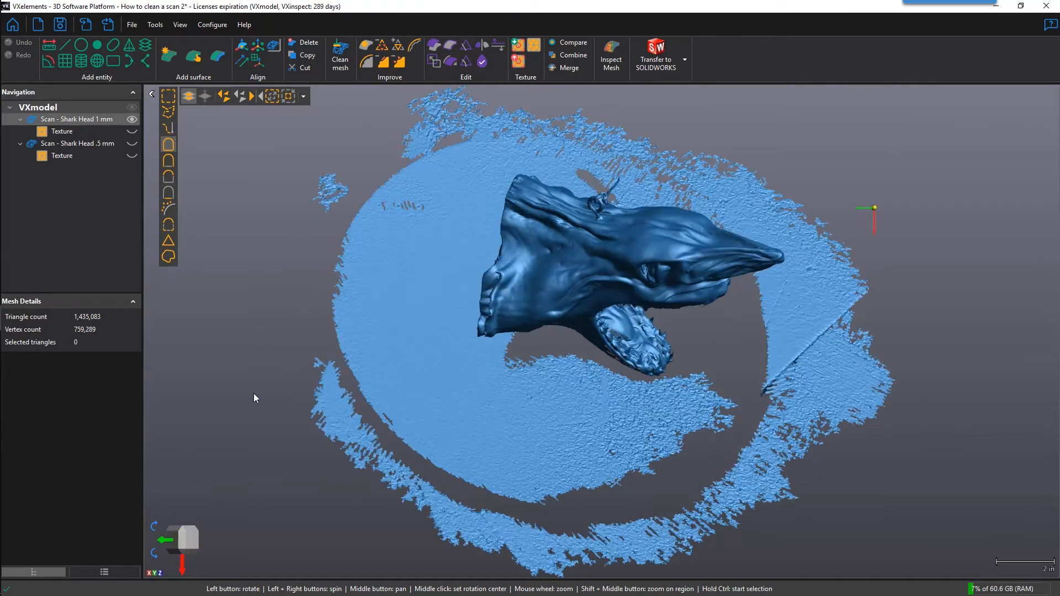
{"action": "mouse_move", "coordinate": [333, 109]}
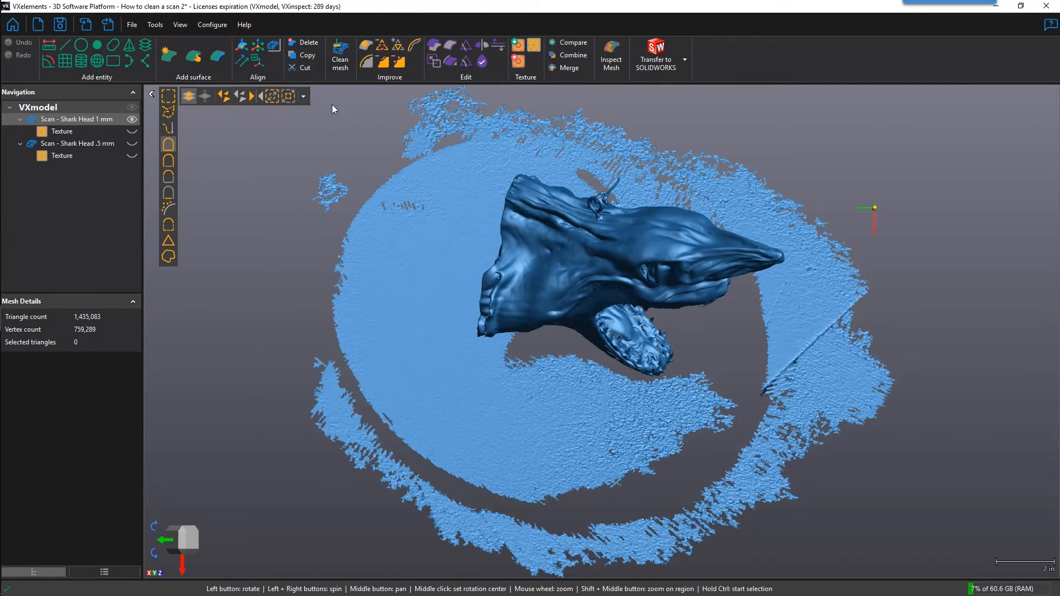
{"action": "mouse_move", "coordinate": [340, 57]}
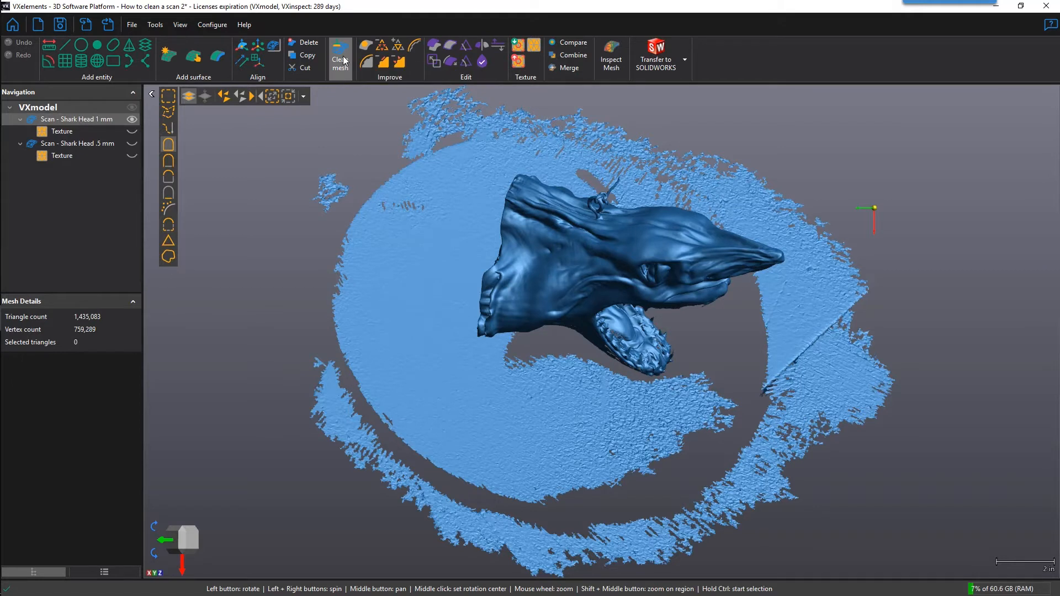
Run Clean mesh on the 1 mm shark head, accepting texture loss and default fixes
{"action": "left_click", "coordinate": [340, 57]}
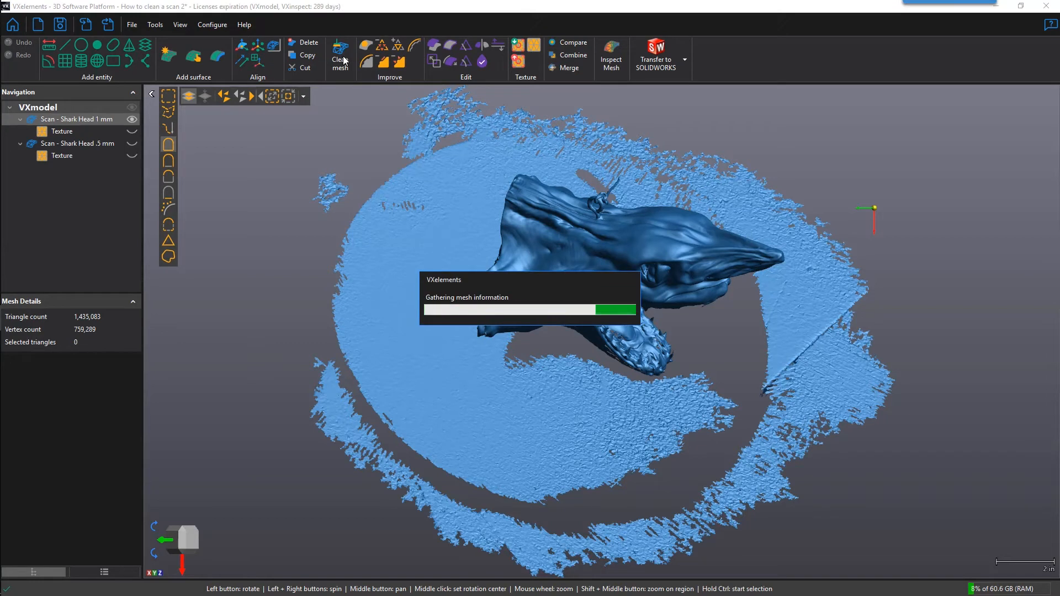
{"action": "left_click", "coordinate": [340, 56]}
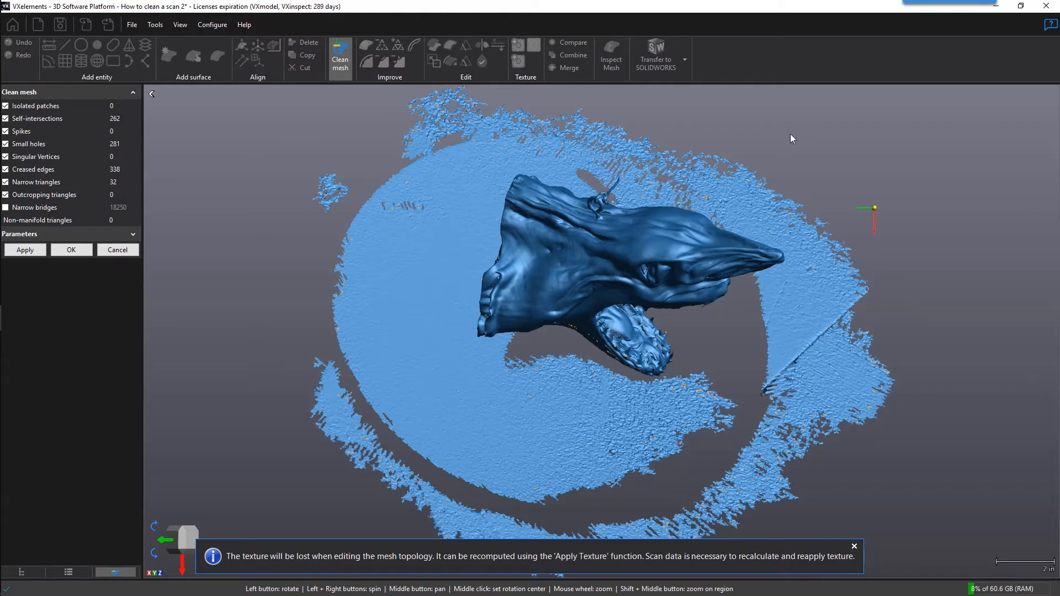
{"action": "left_click", "coordinate": [853, 546]}
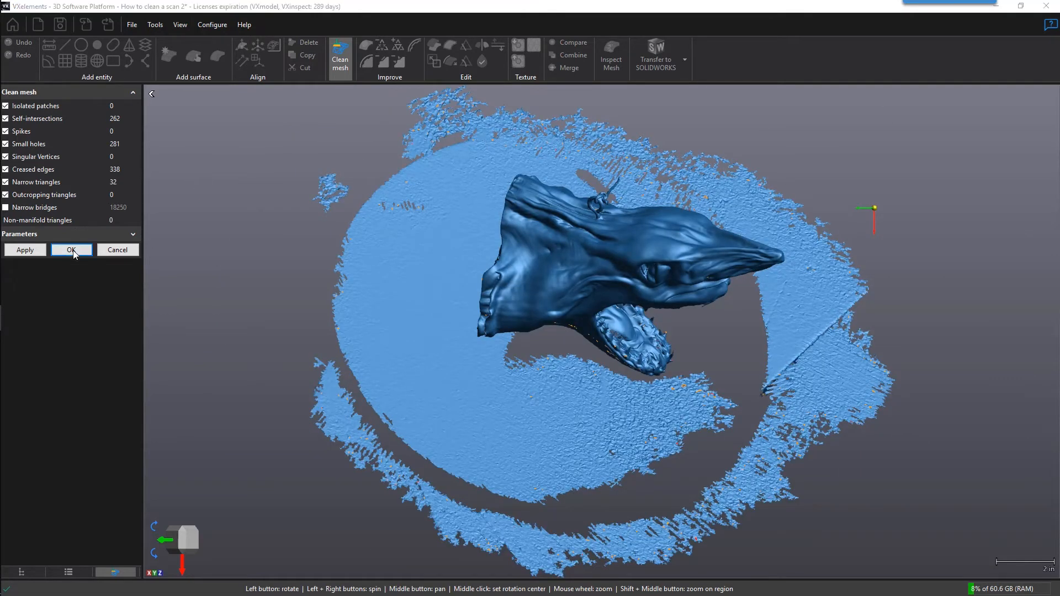
{"action": "left_click", "coordinate": [72, 250]}
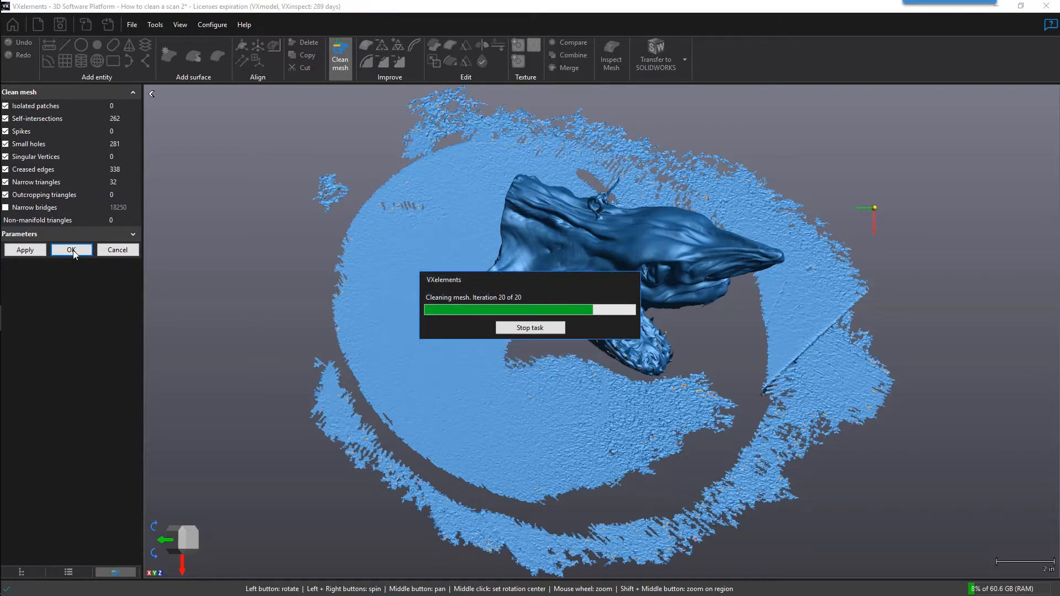
{"action": "left_click", "coordinate": [72, 249]}
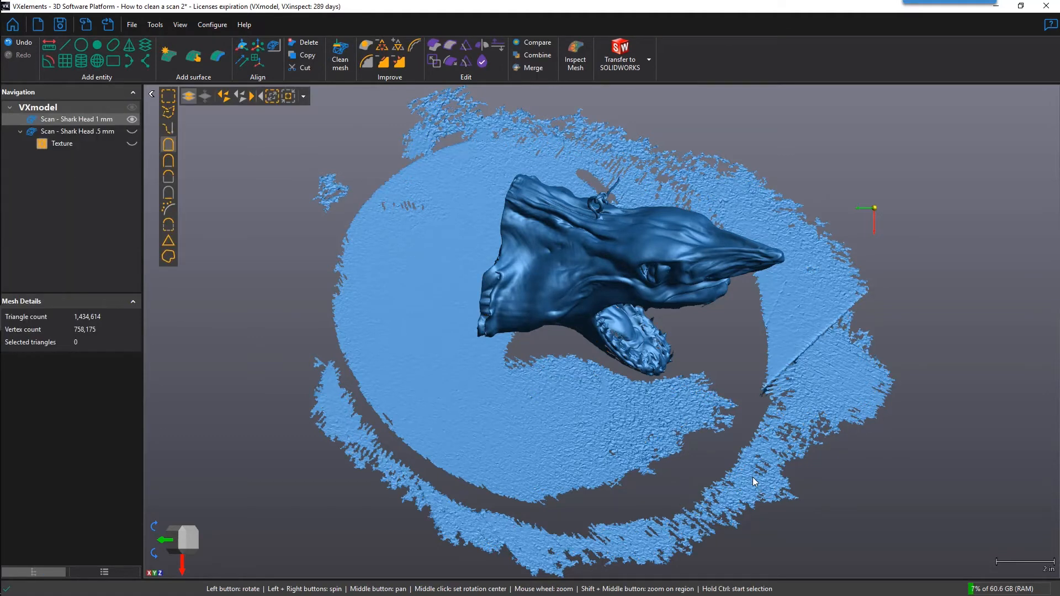
{"action": "mouse_move", "coordinate": [502, 349]}
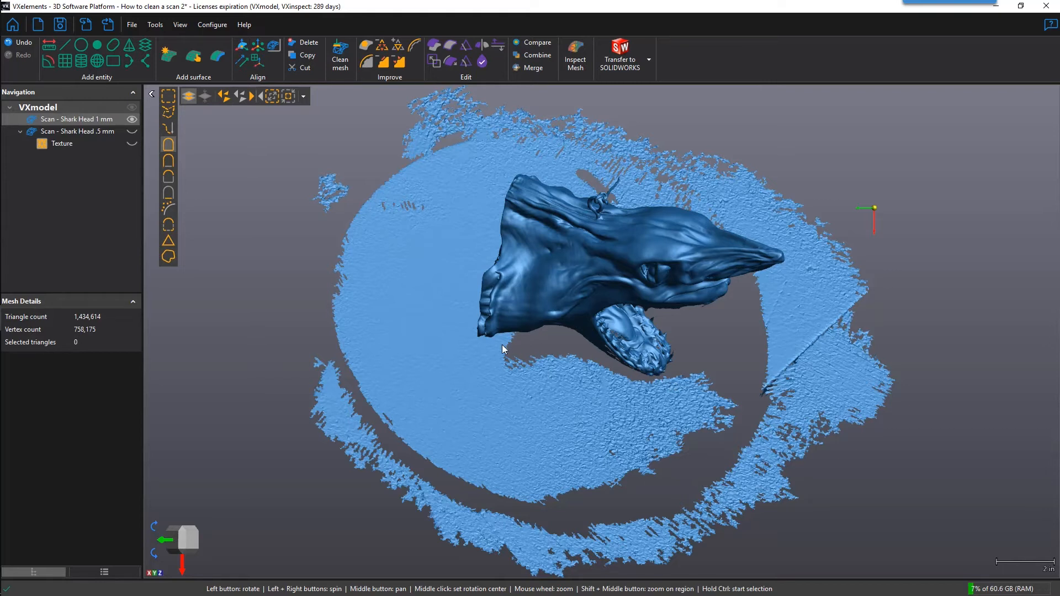
{"action": "mouse_move", "coordinate": [166, 148]}
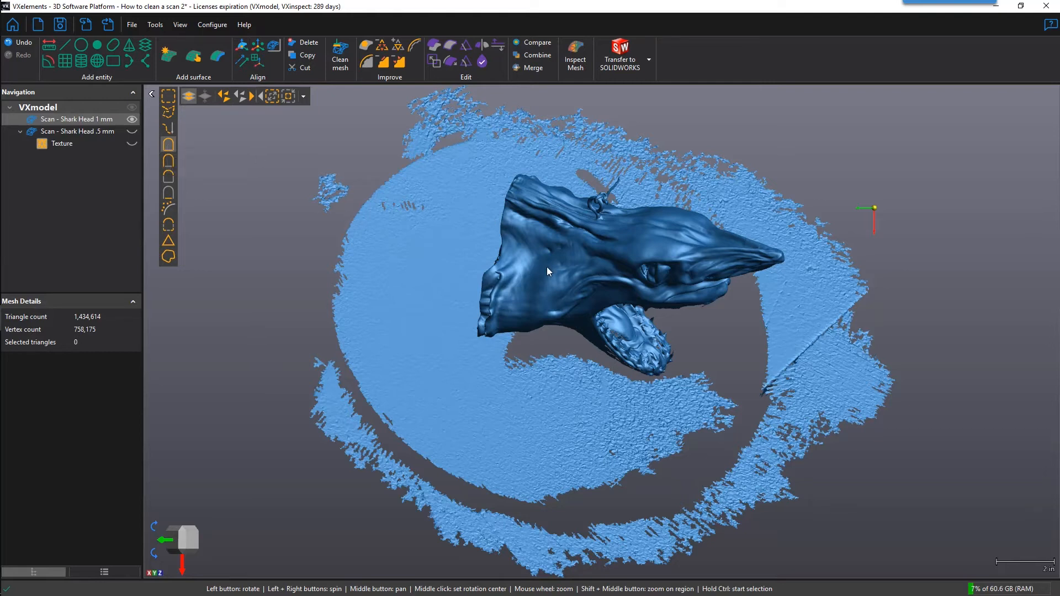
Select the shark head and invert the selection to pick the table surface
{"action": "left_click", "coordinate": [546, 266]}
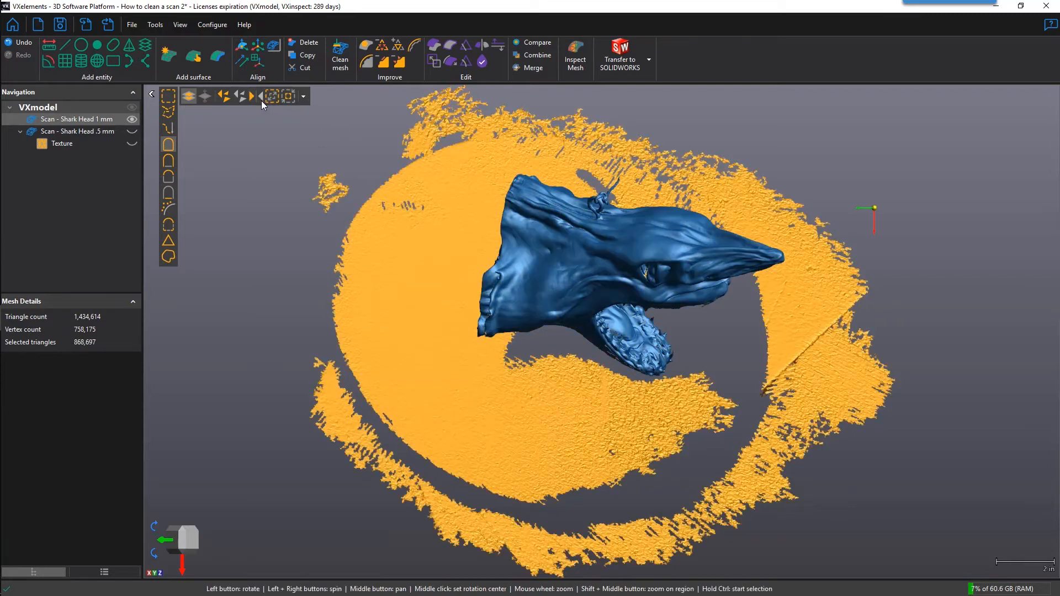
{"action": "left_click", "coordinate": [303, 41]}
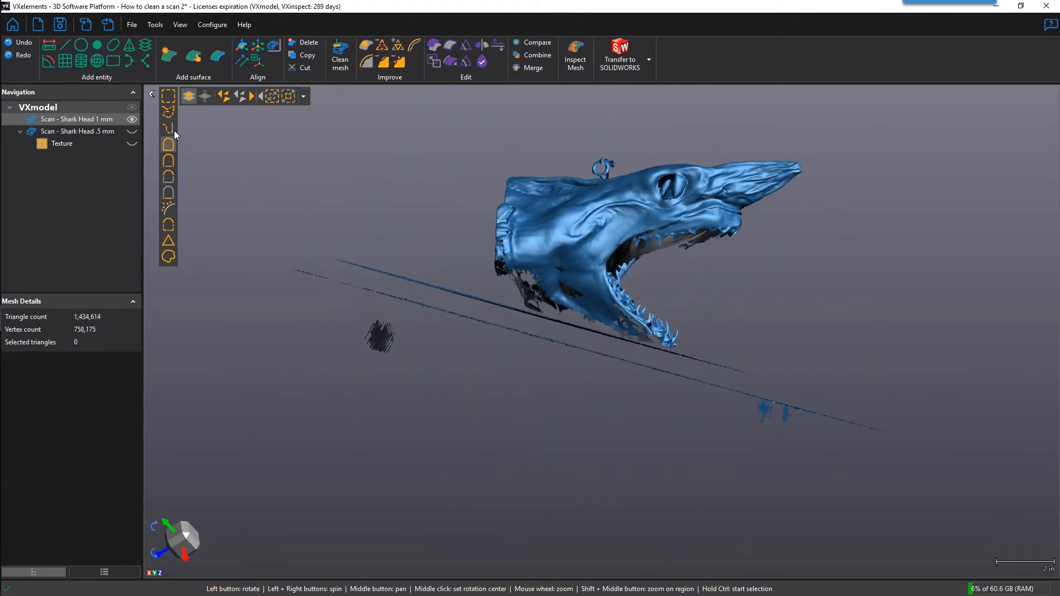
{"action": "mouse_move", "coordinate": [276, 239]}
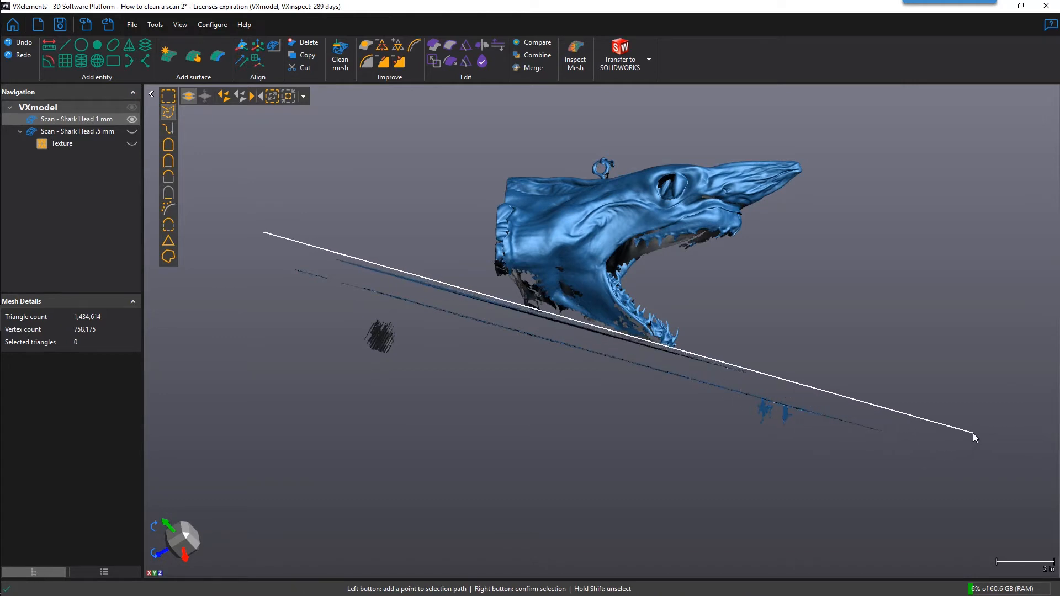
Select the remaining table fragments with polyline and brush selection, then delete them
{"action": "left_click", "coordinate": [253, 360]}
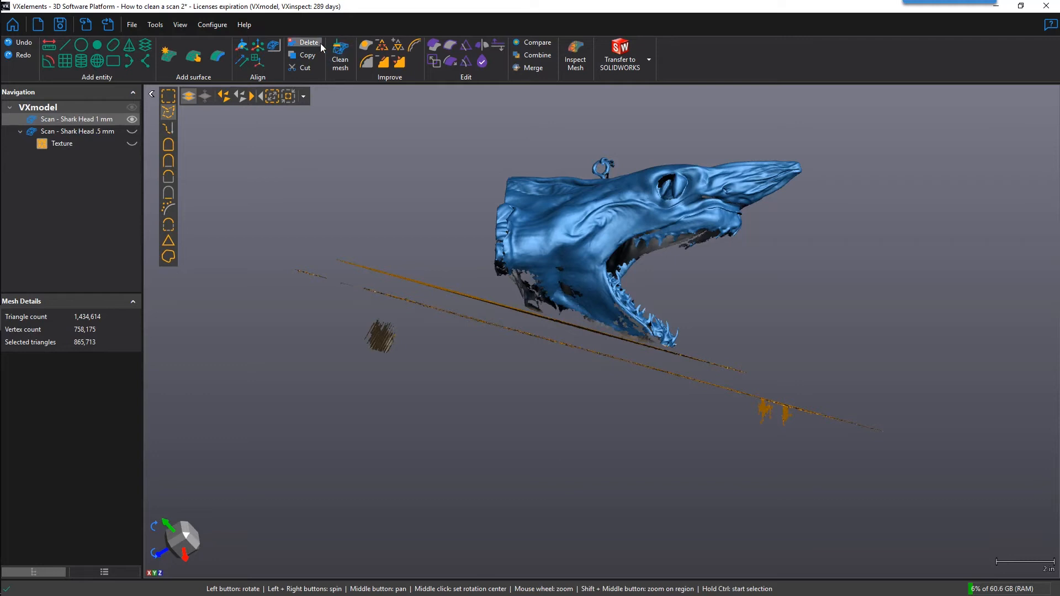
{"action": "left_click", "coordinate": [303, 42]}
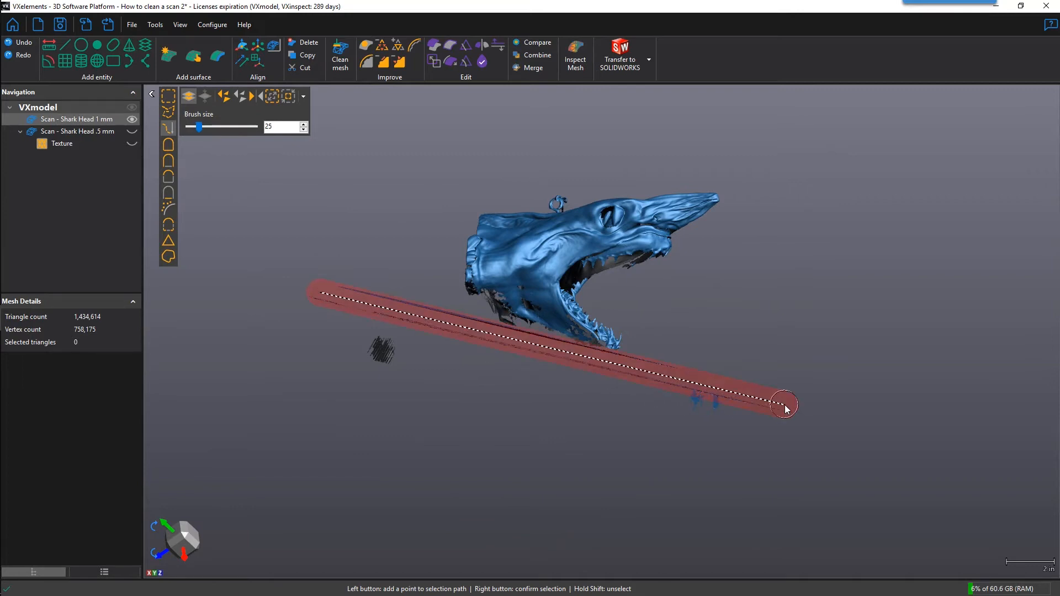
{"action": "left_click", "coordinate": [382, 354]}
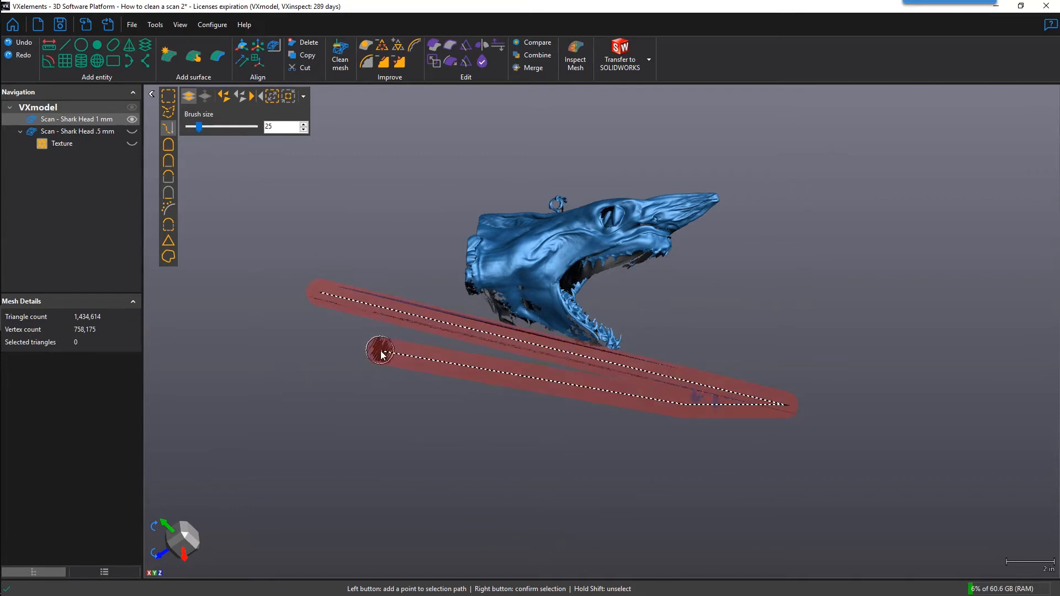
{"action": "right_click", "coordinate": [382, 351]}
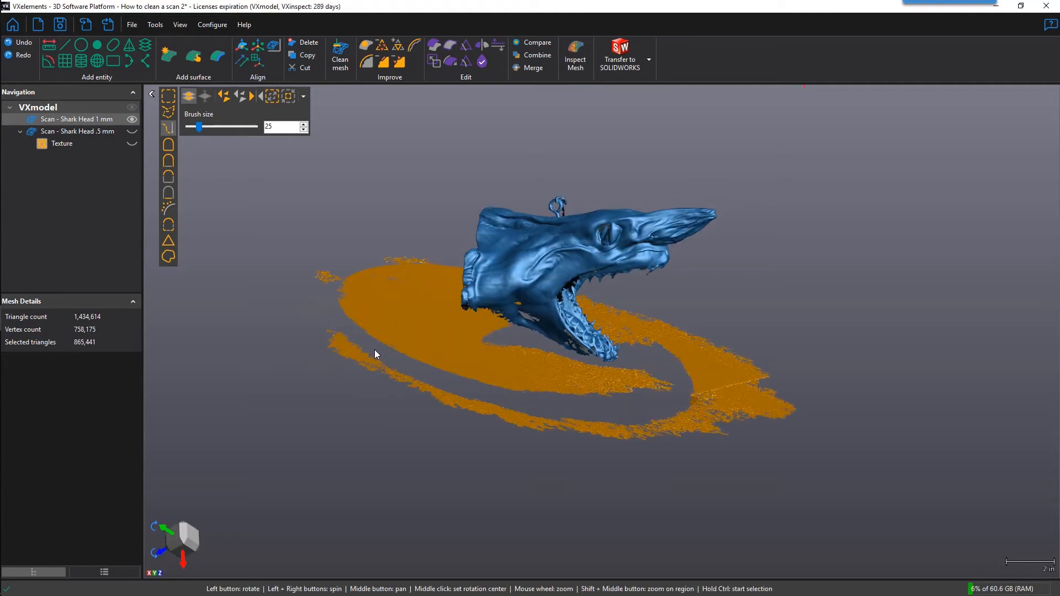
{"action": "left_click", "coordinate": [308, 42]}
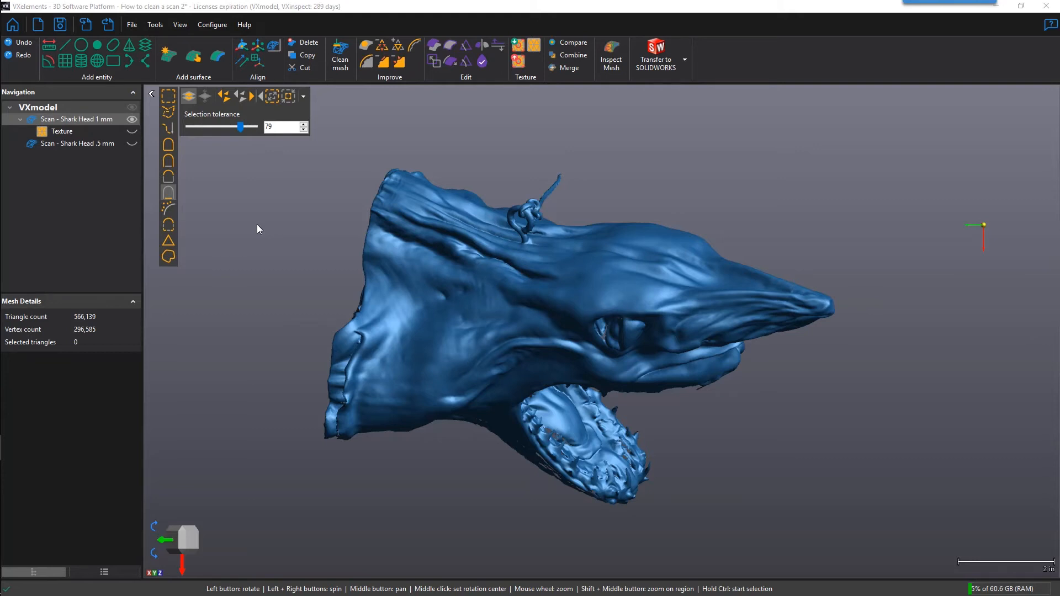
{"action": "mouse_move", "coordinate": [374, 202]}
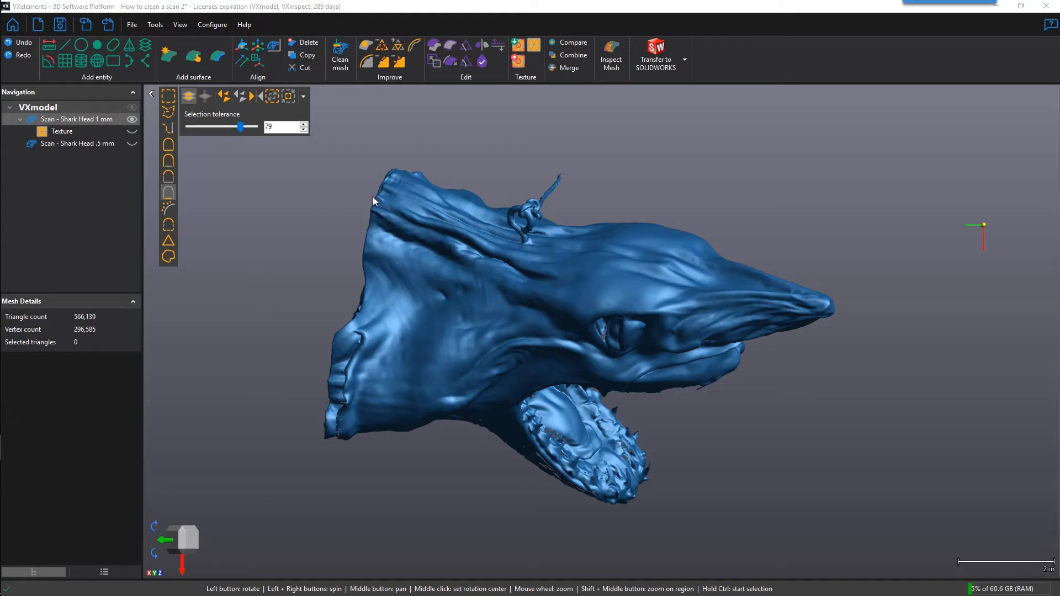
{"action": "mouse_move", "coordinate": [526, 241]}
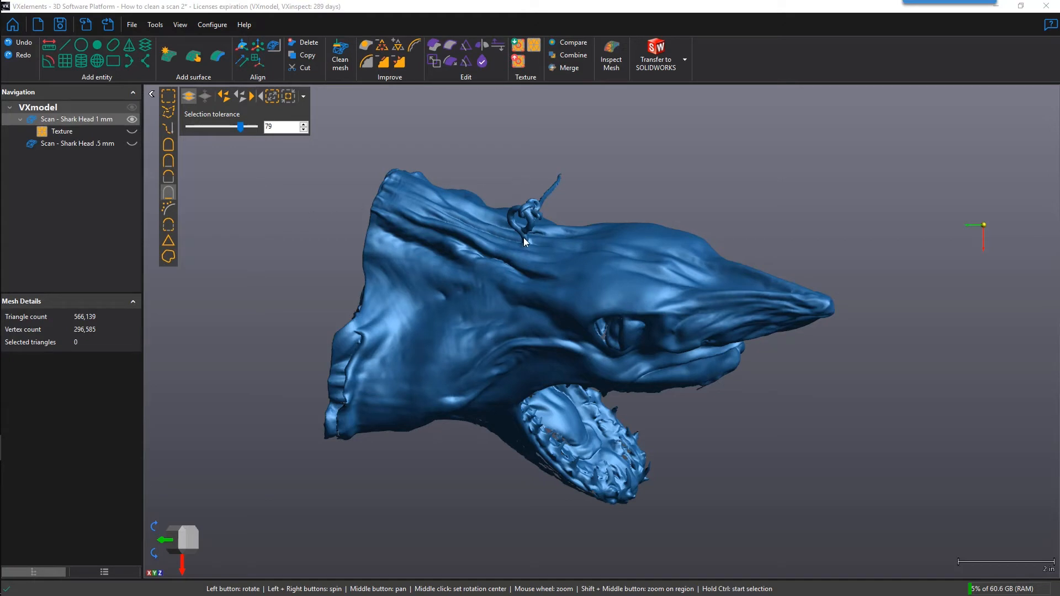
{"action": "mouse_move", "coordinate": [373, 208]}
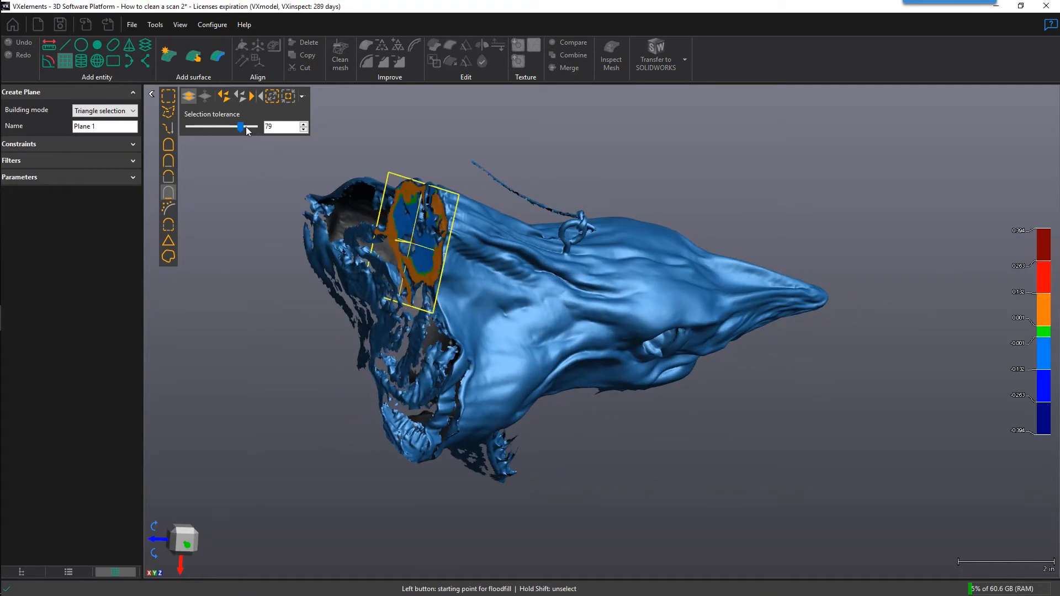
Raise the floodfill tolerance to 90 to extend the back-face plane selection
{"action": "left_click_drag", "start_coordinate": [242, 127], "coordinate": [249, 127]}
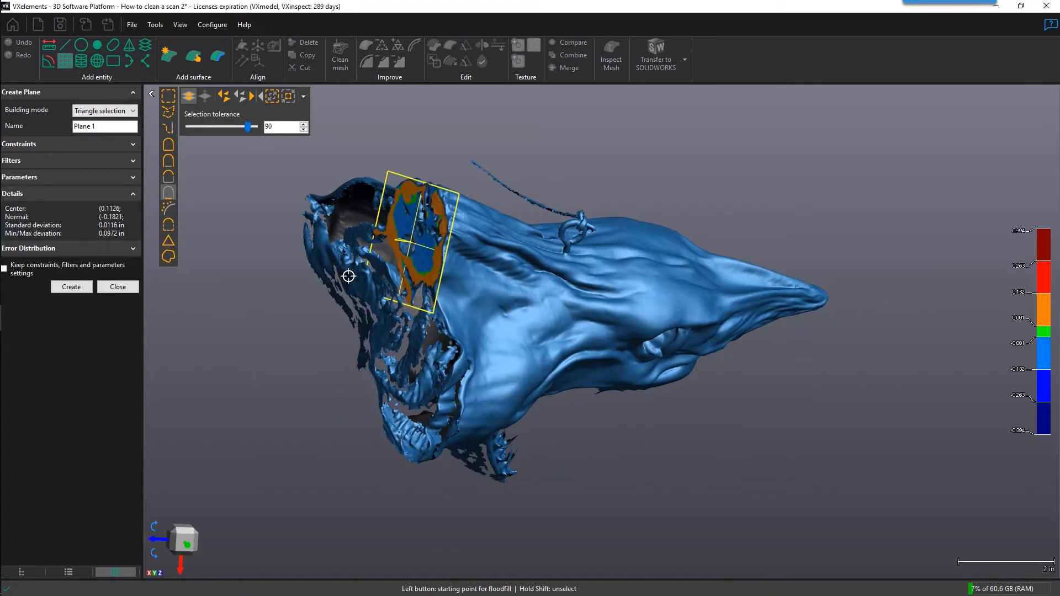
{"action": "left_click", "coordinate": [71, 286]}
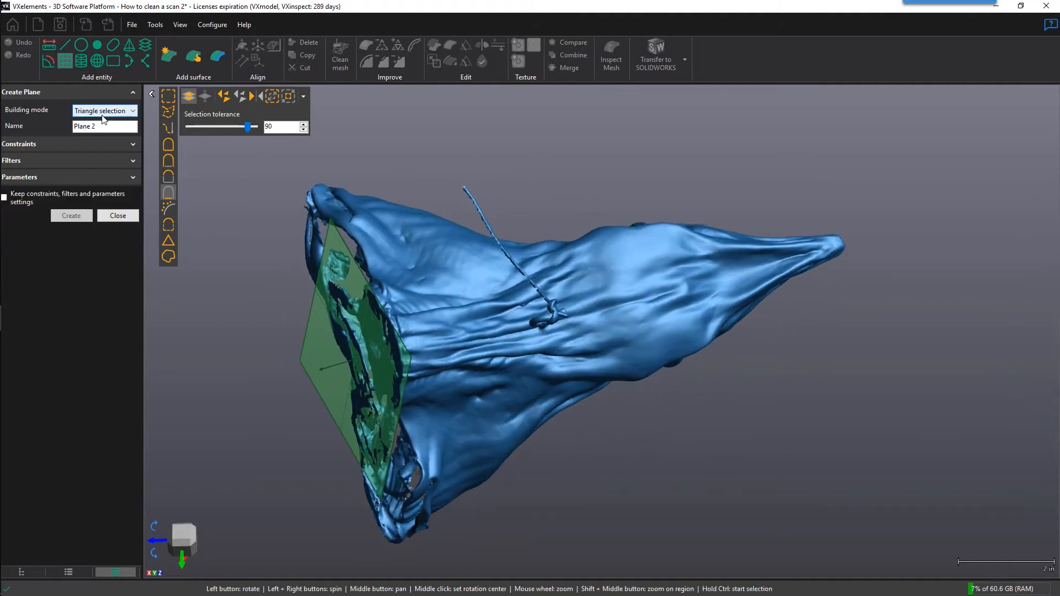
Create Plane 2 as a mesh symmetry plane running lengthwise through the head
{"action": "left_click", "coordinate": [105, 110]}
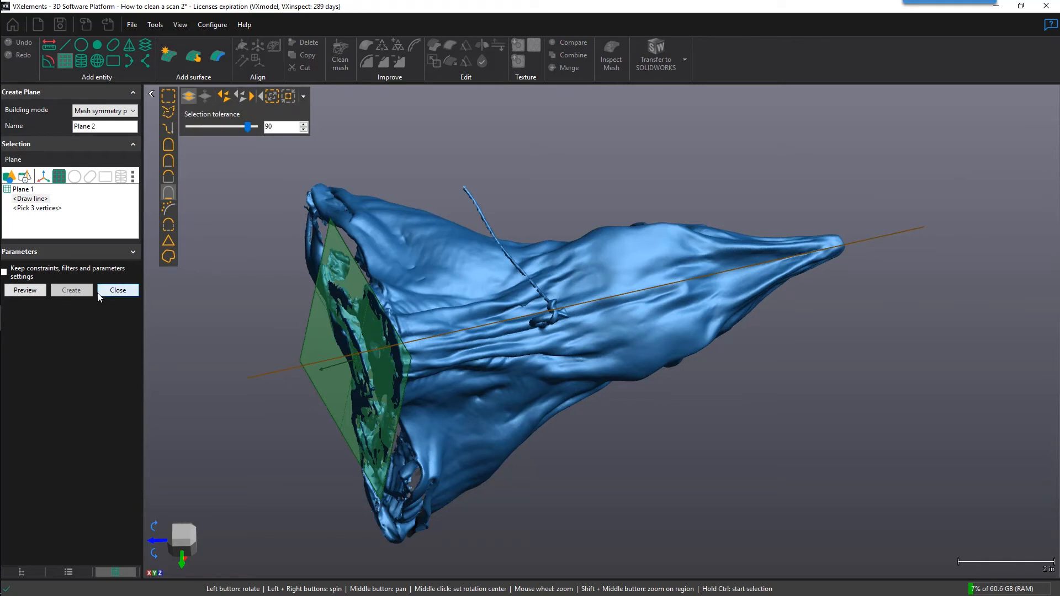
{"action": "mouse_move", "coordinate": [25, 290]}
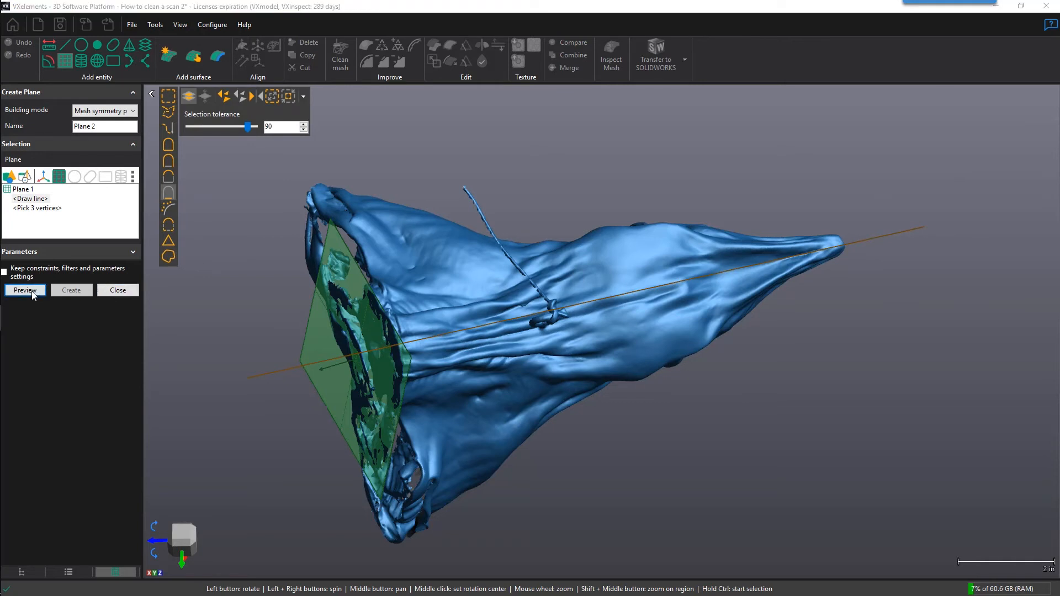
{"action": "left_click", "coordinate": [25, 290]}
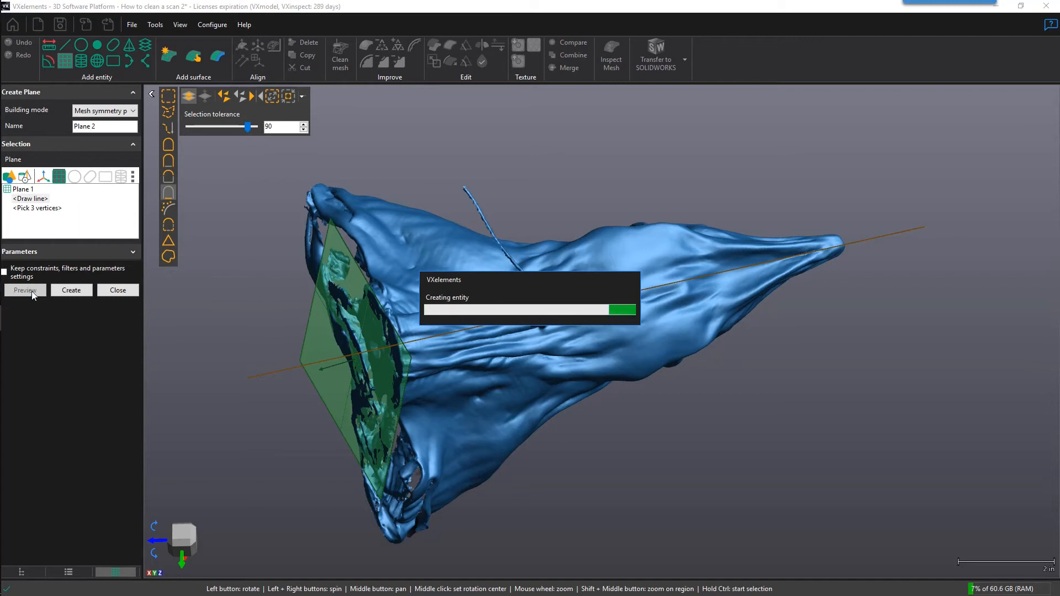
{"action": "left_click", "coordinate": [25, 291]}
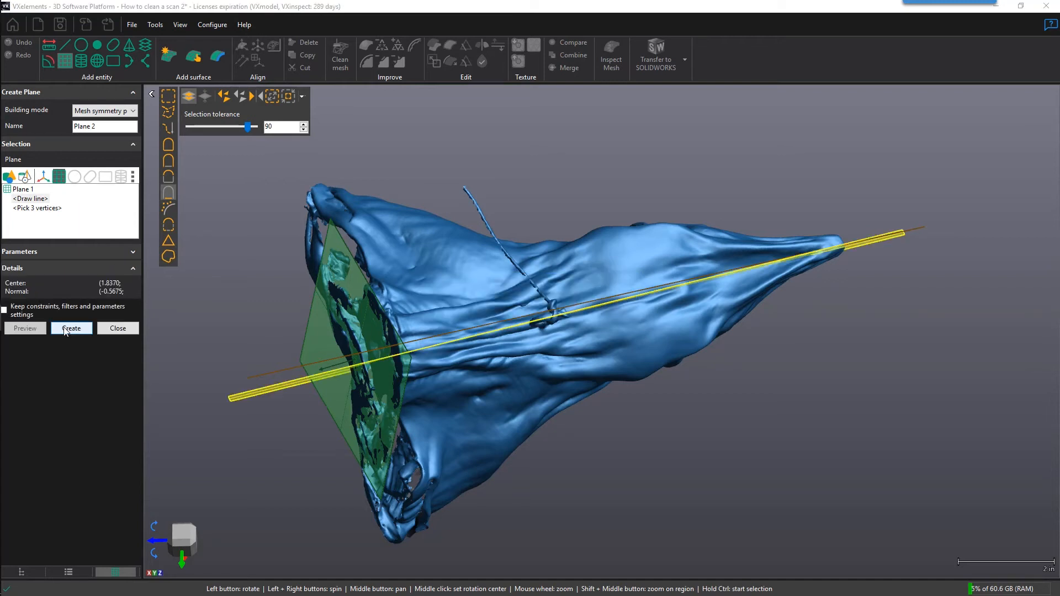
{"action": "left_click", "coordinate": [71, 328]}
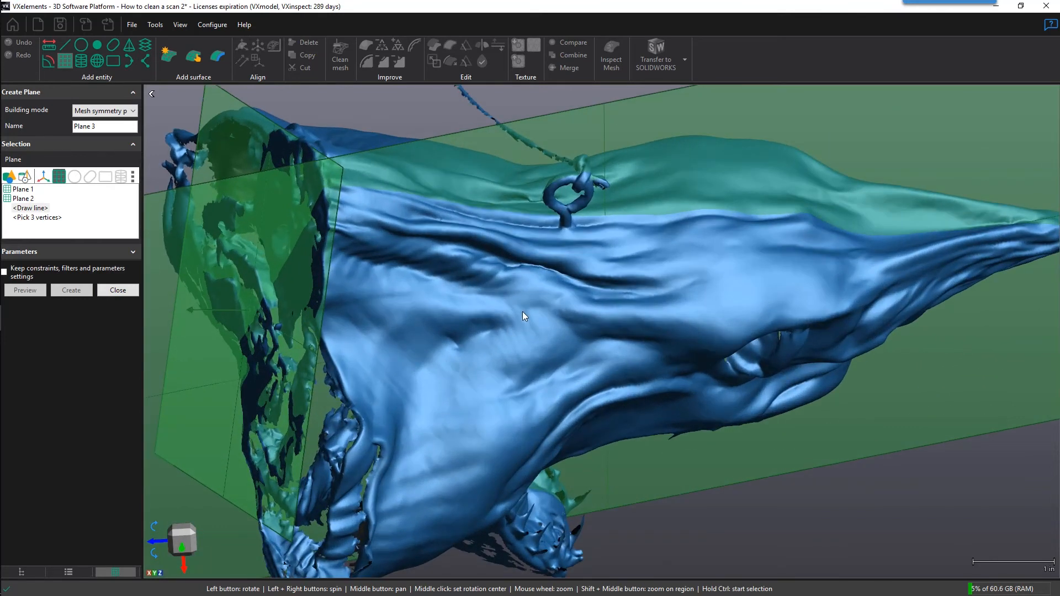
{"action": "left_click", "coordinate": [97, 45]}
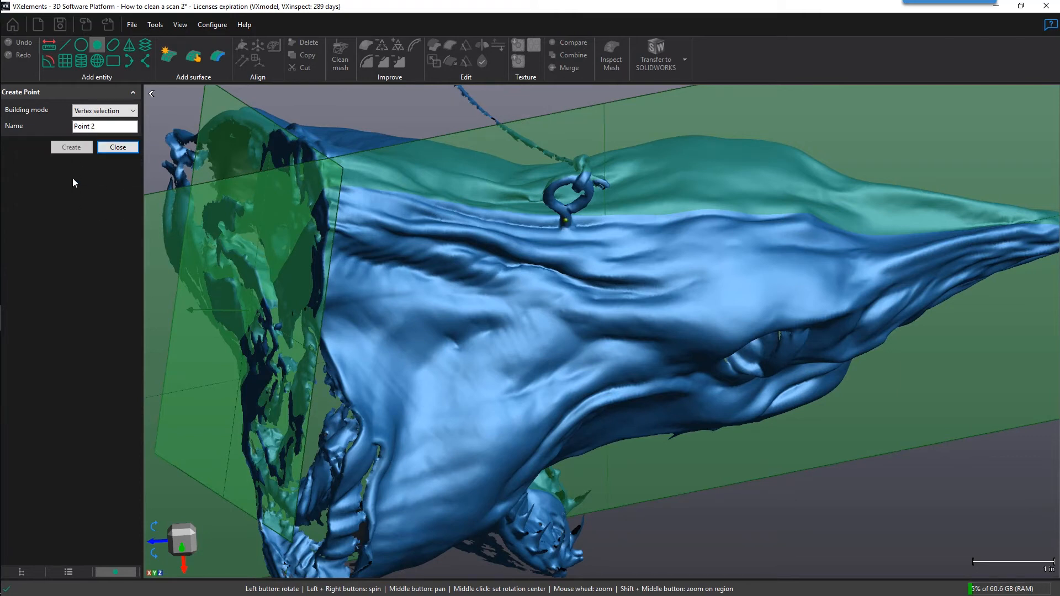
Close the Create Point panel, leaving Point 1 listed under the entities
{"action": "left_click", "coordinate": [118, 147]}
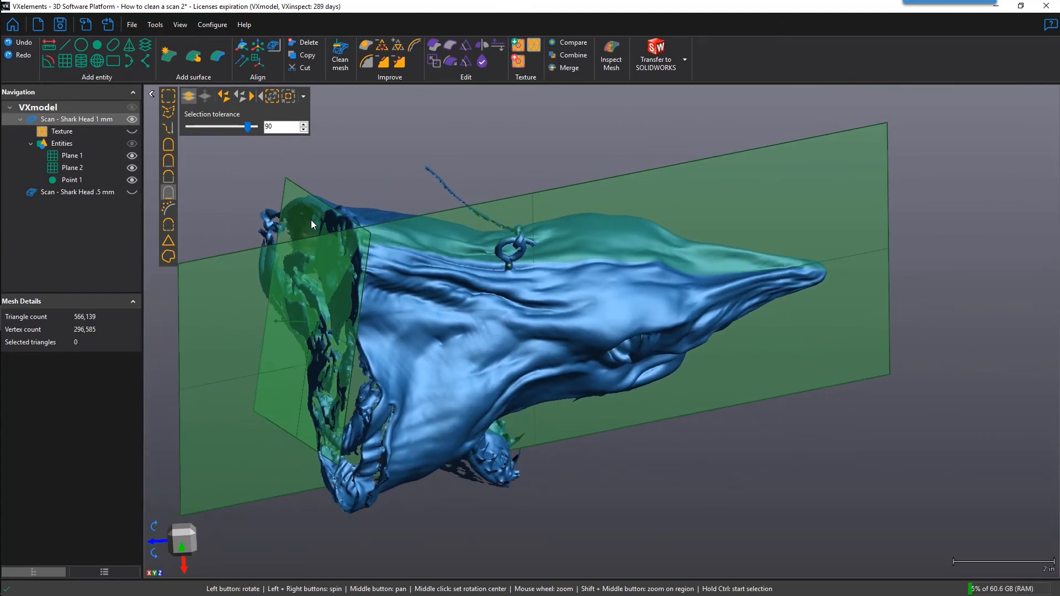
{"action": "mouse_move", "coordinate": [241, 45]}
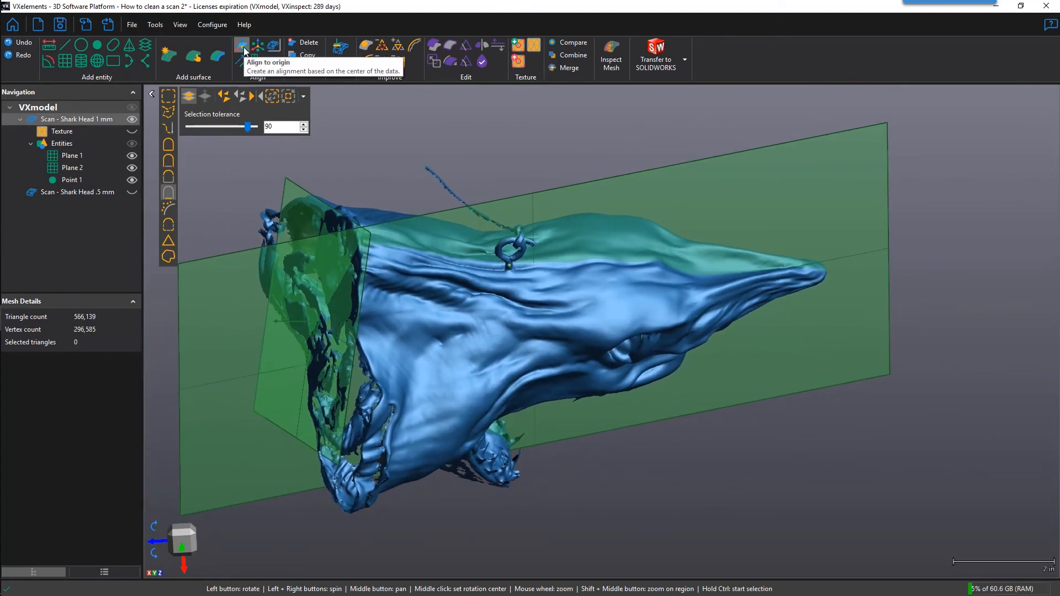
Add Align to origin constraints: Point 1 to origin, Plane 1 to XZ, Plane 2 to YZ
{"action": "left_click", "coordinate": [241, 45]}
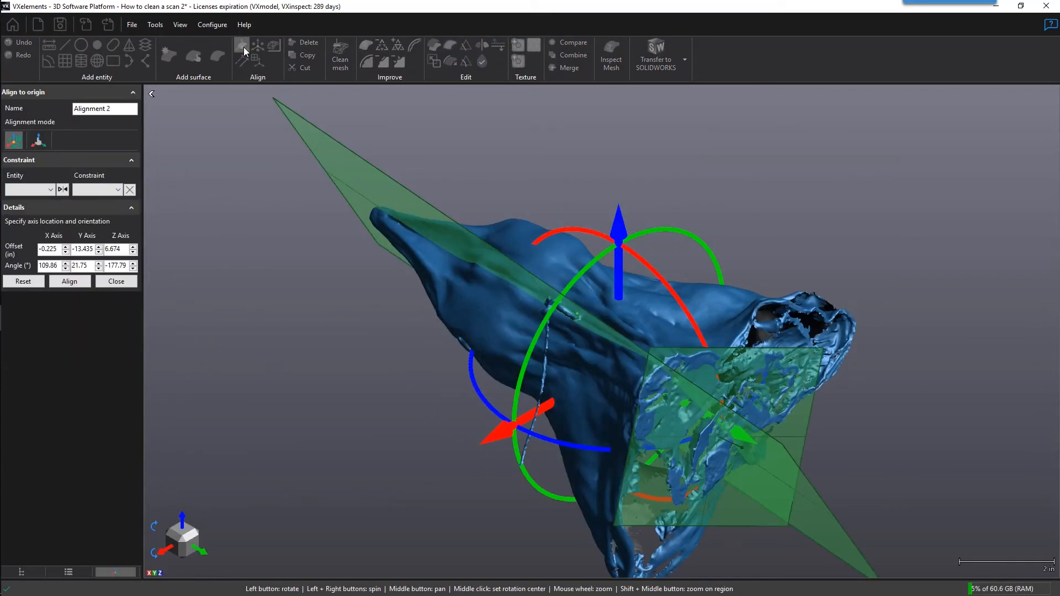
{"action": "left_click", "coordinate": [50, 189]}
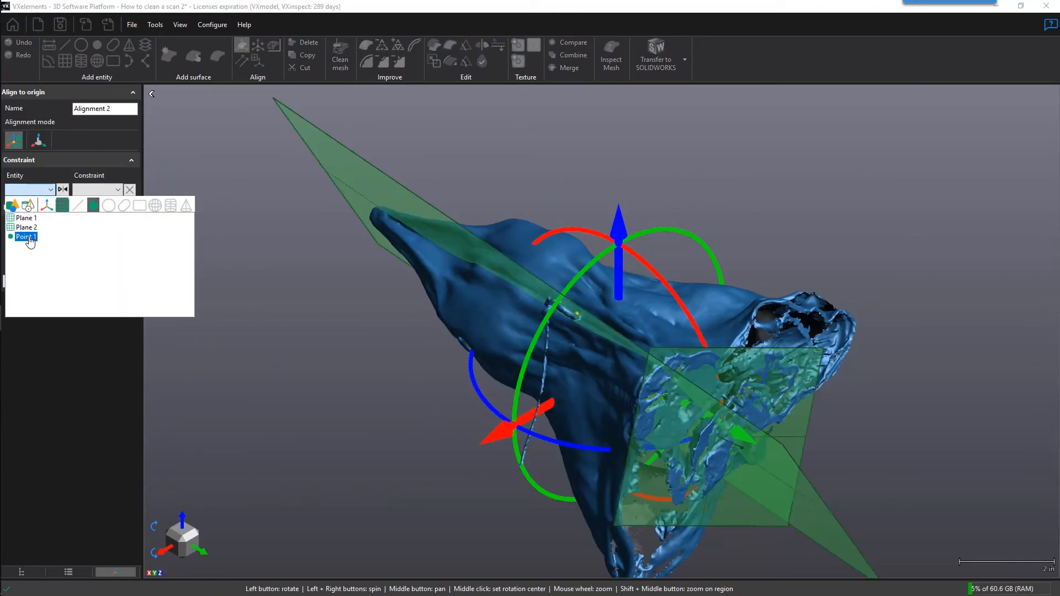
{"action": "left_click", "coordinate": [25, 235]}
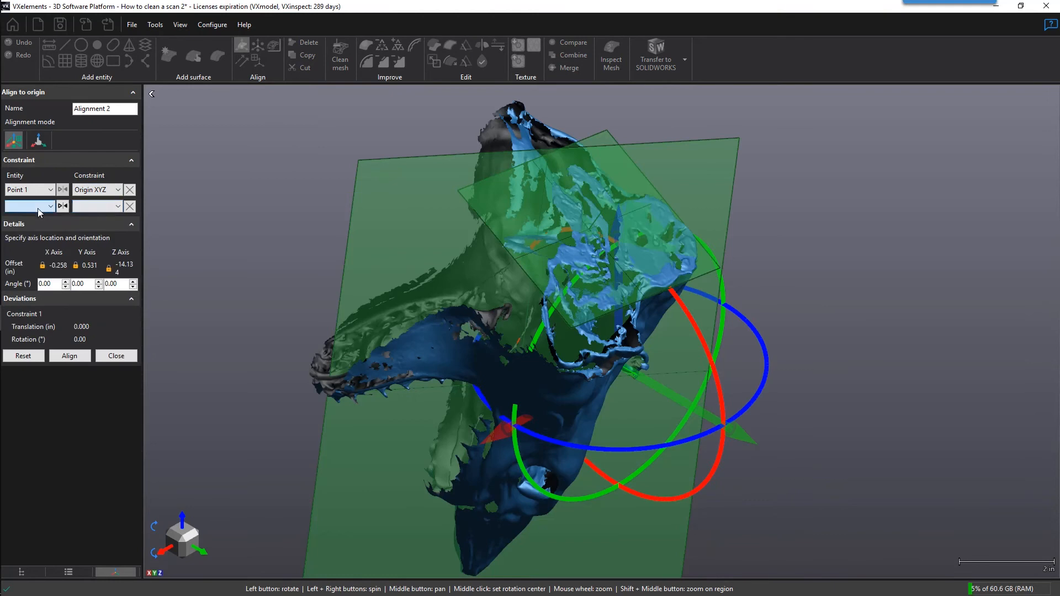
{"action": "left_click", "coordinate": [95, 205]}
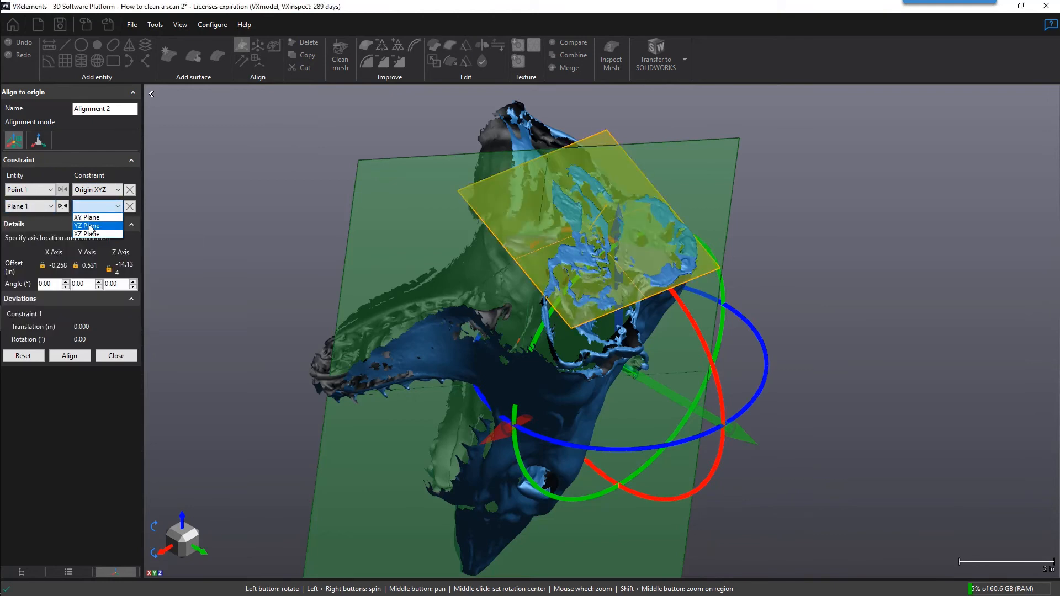
{"action": "left_click", "coordinate": [87, 233]}
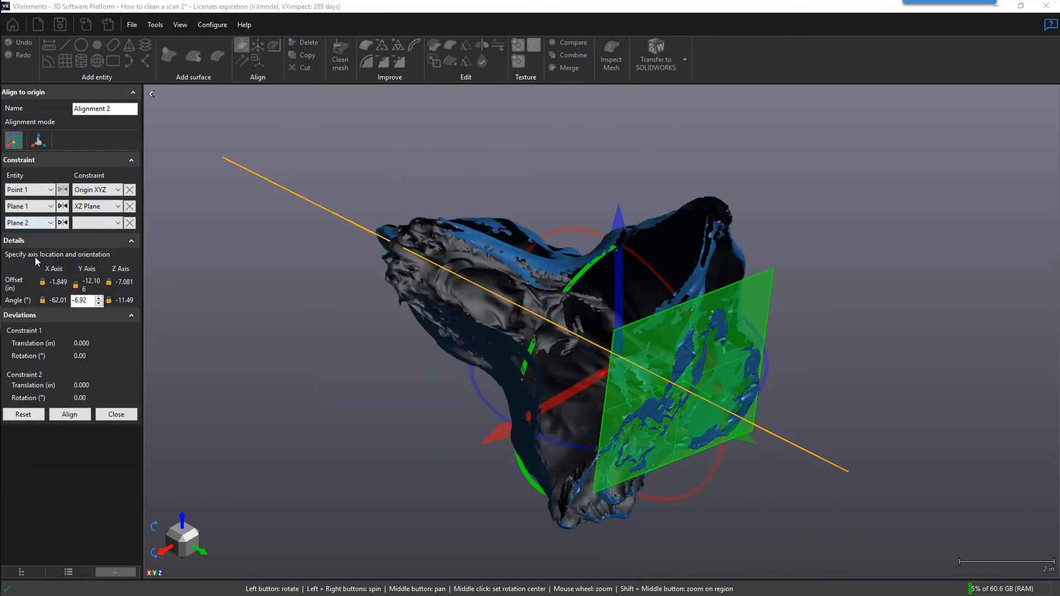
{"action": "left_click", "coordinate": [94, 222]}
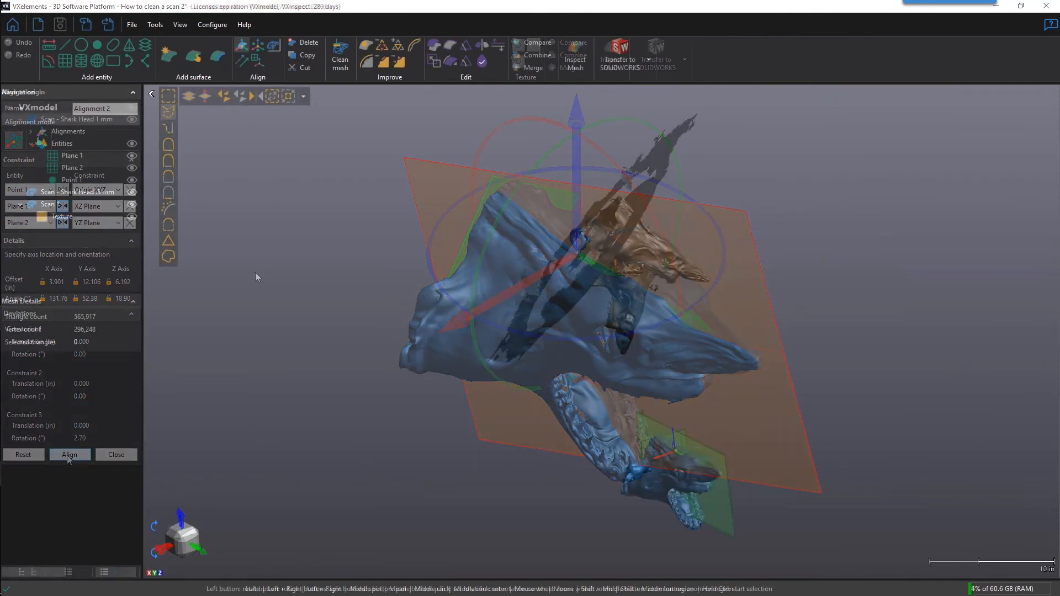
Apply the alignment, then isolate Scan - Shark Head 1 mm with Ctrl+E
{"action": "left_click", "coordinate": [70, 454]}
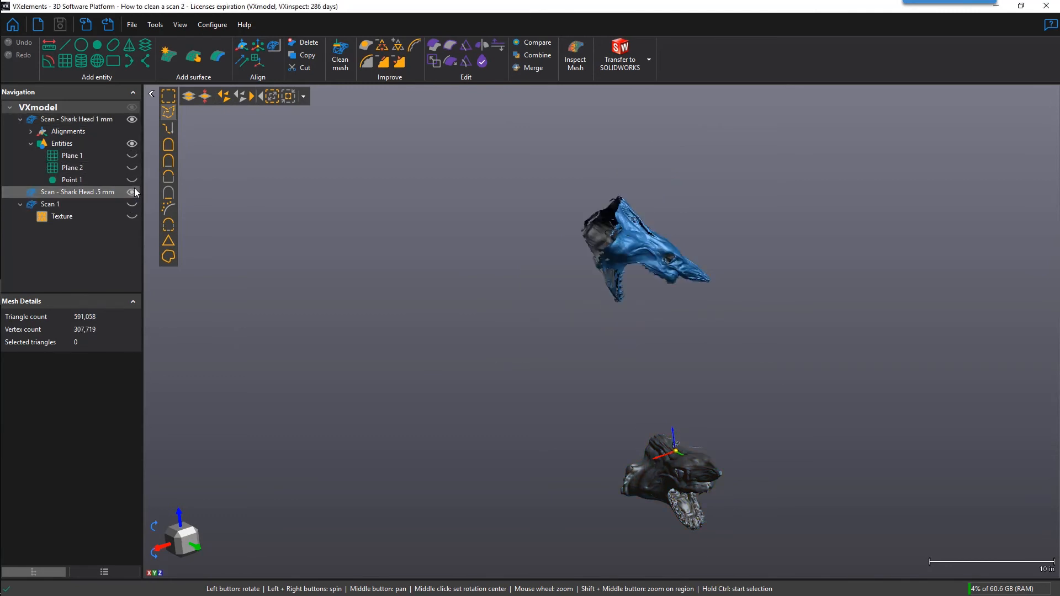
{"action": "left_click", "coordinate": [132, 193]}
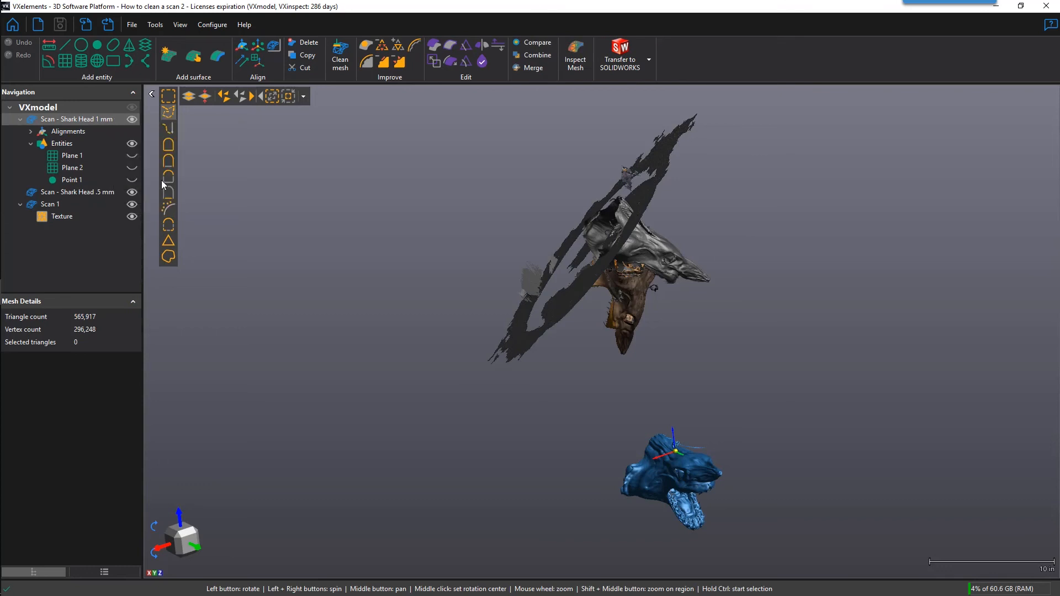
{"action": "key", "text": "ctrl+e"}
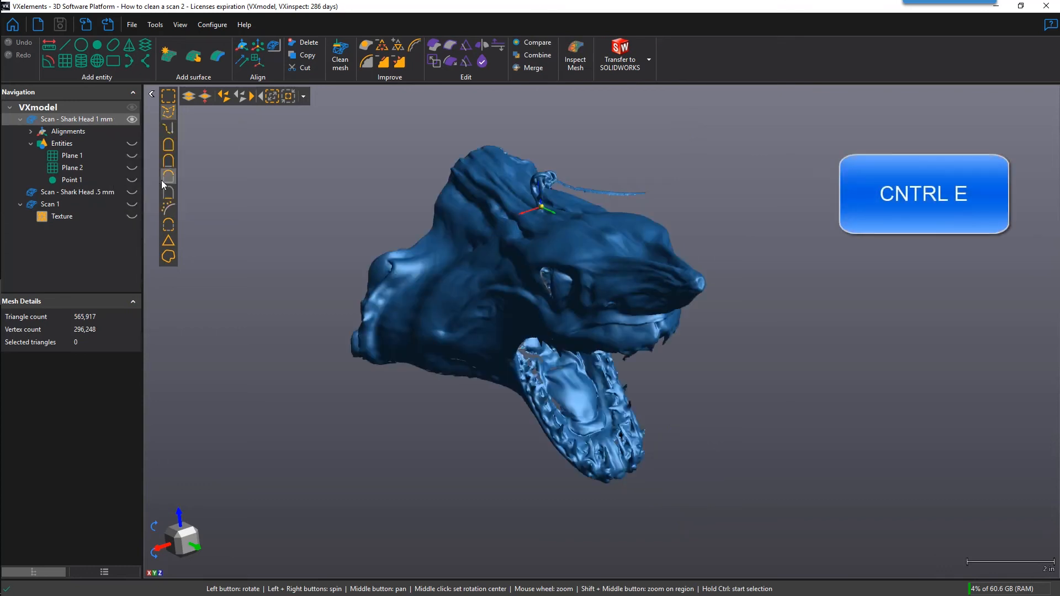
{"action": "mouse_move", "coordinate": [151, 213]}
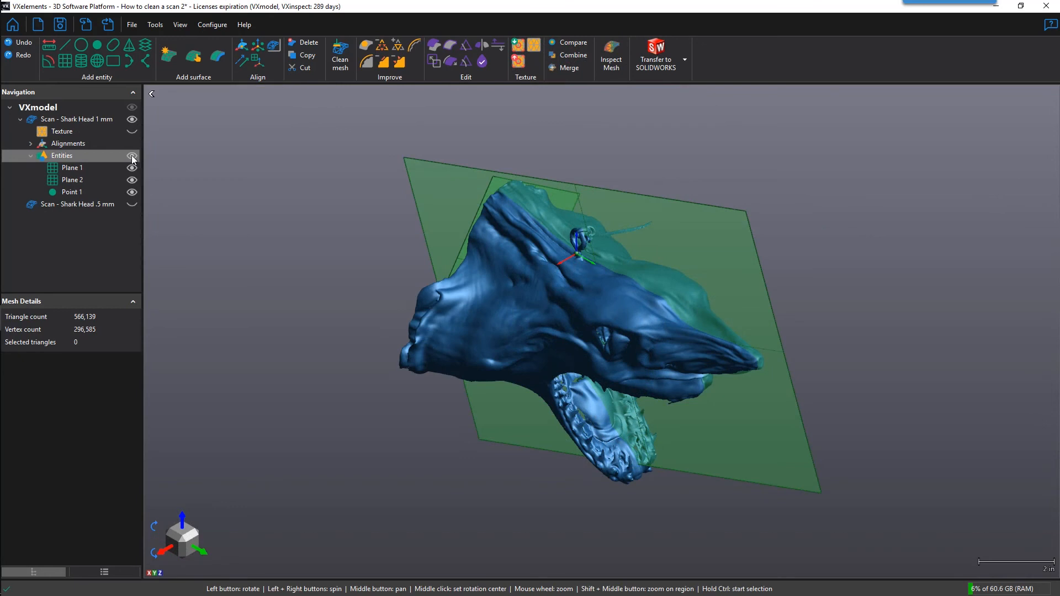
Hide the Entities planes and point, then bring up the 3D viewer's view options
{"action": "left_click", "coordinate": [132, 155]}
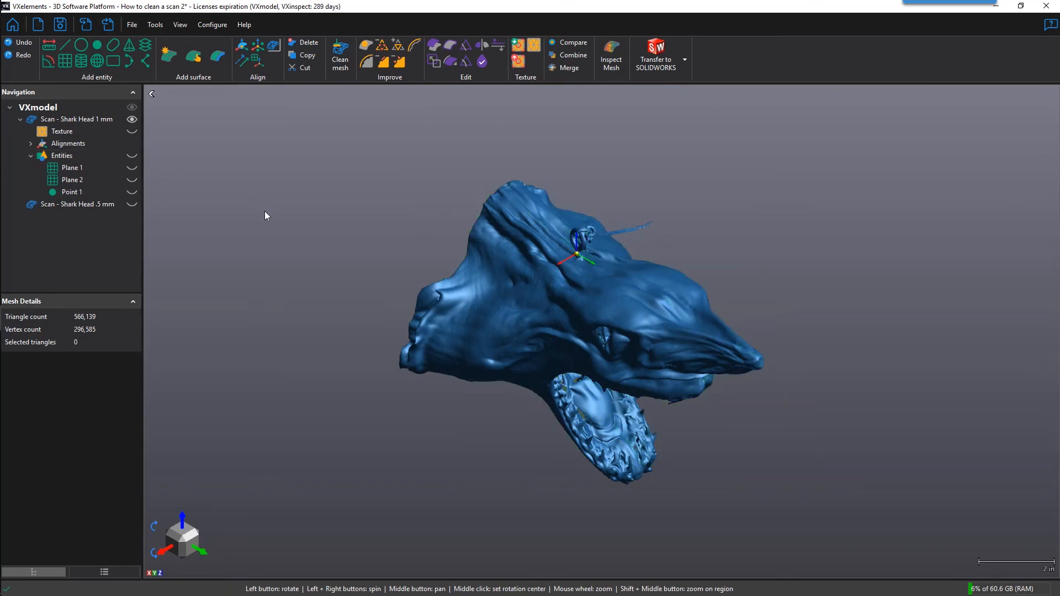
{"action": "right_click", "coordinate": [265, 215]}
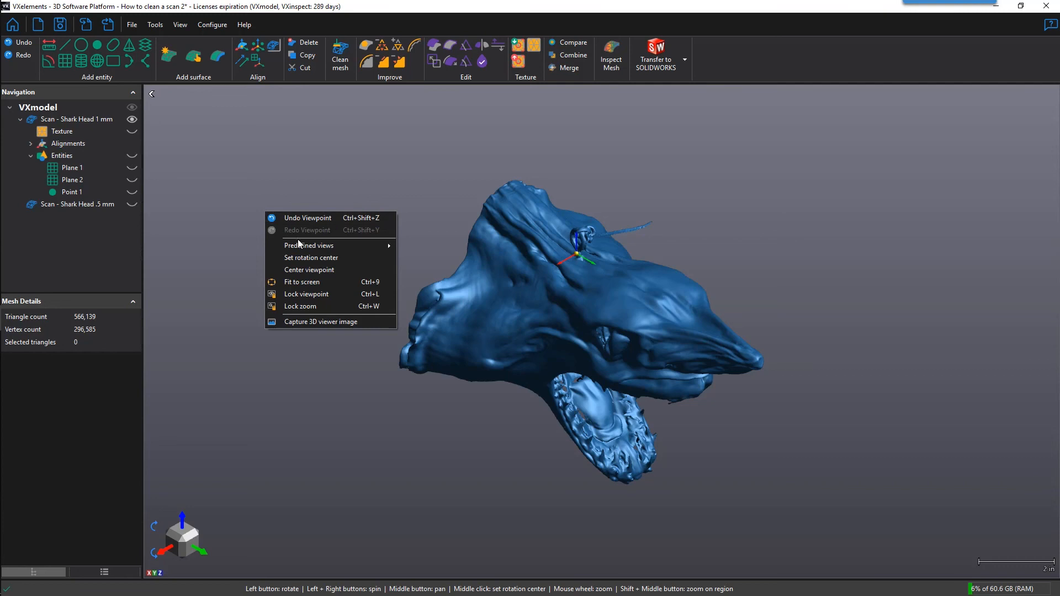